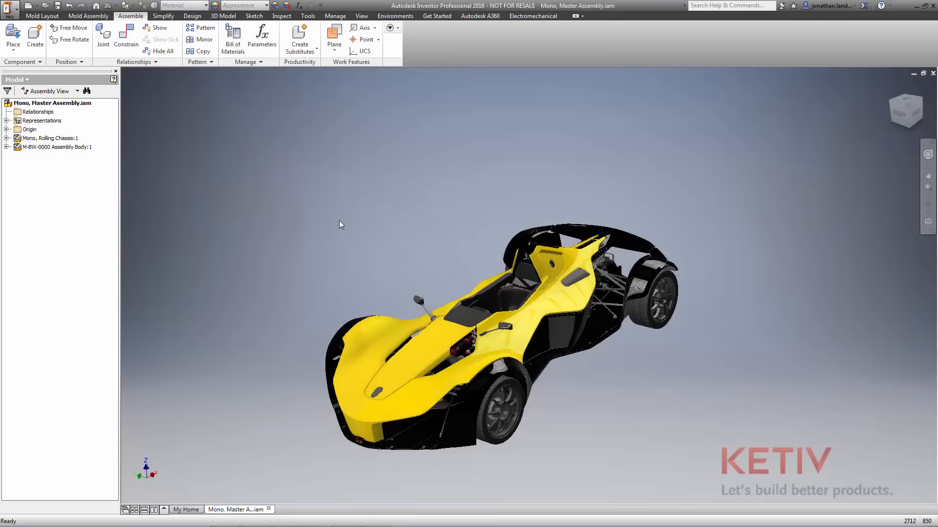
# - Review the Display options for inactive component appearance, display quality and 3D navigation
pyautogui.click(307, 15)
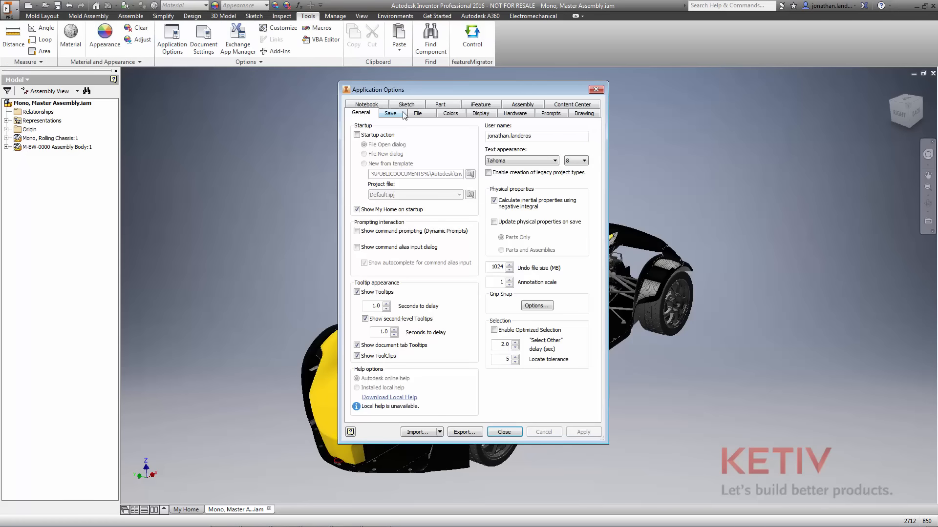
pyautogui.click(480, 113)
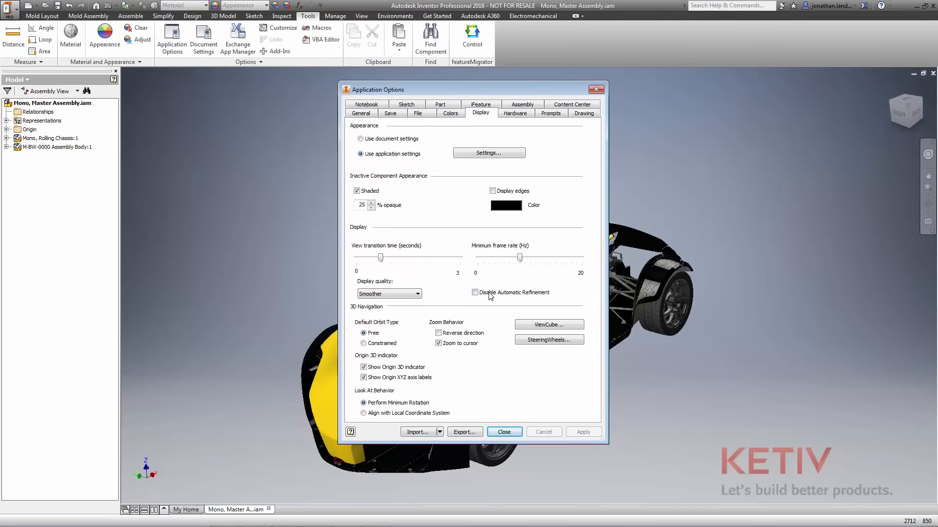
pyautogui.click(502, 431)
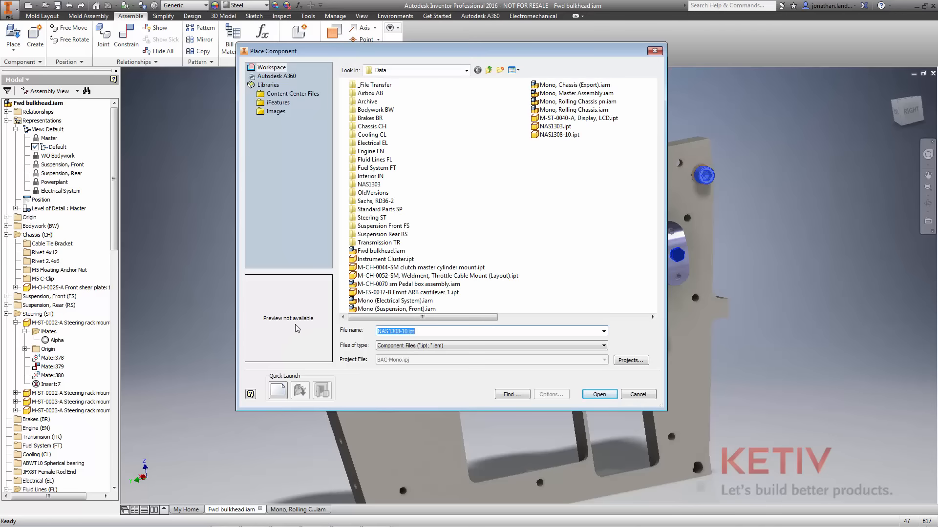
# - Place the chosen component file into Fwd bulkhead, then switch to the M-CH-0070 Pedal box assembly
pyautogui.click(637, 394)
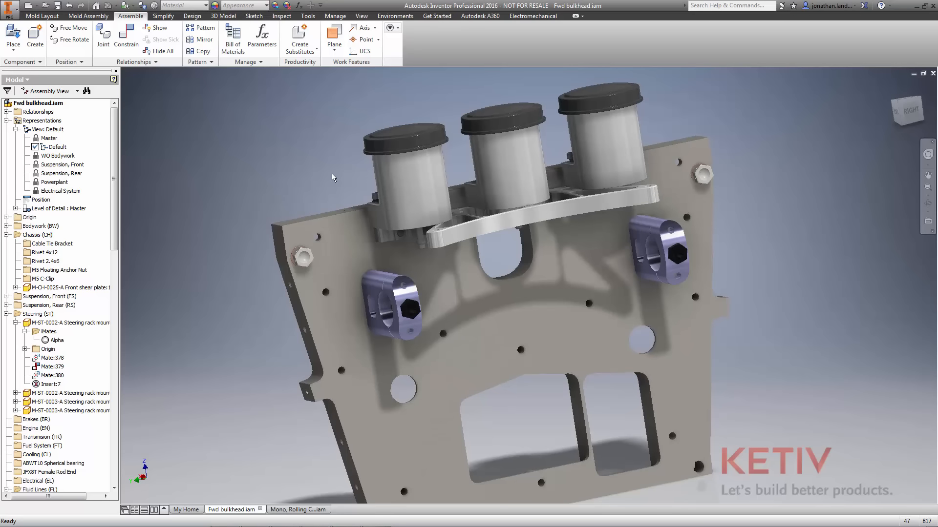
pyautogui.click(235, 509)
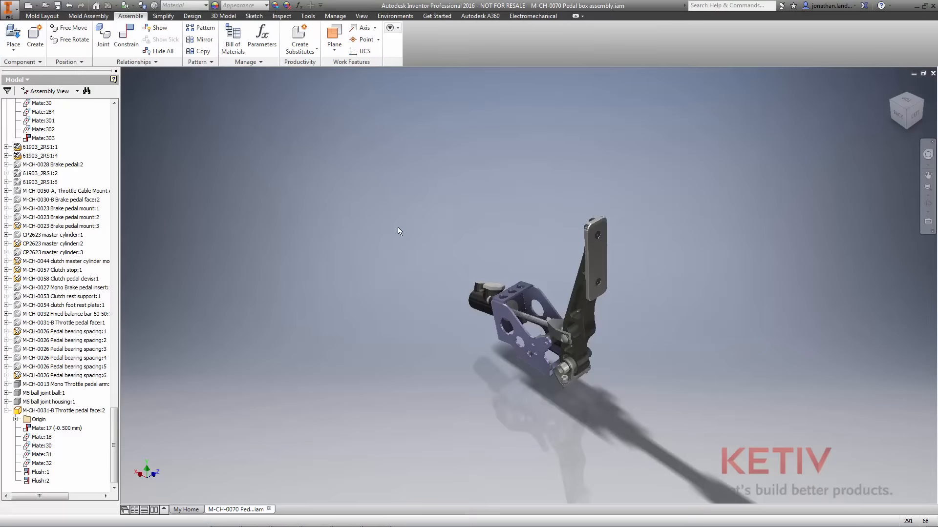
# - Analyze interference in the pedal box assembly and review details of the three interferences found
pyautogui.click(281, 16)
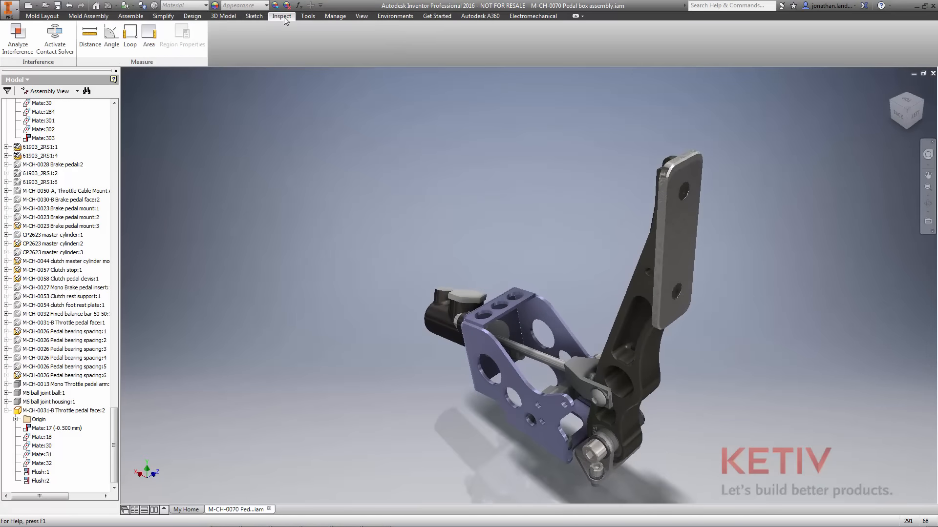
pyautogui.click(17, 35)
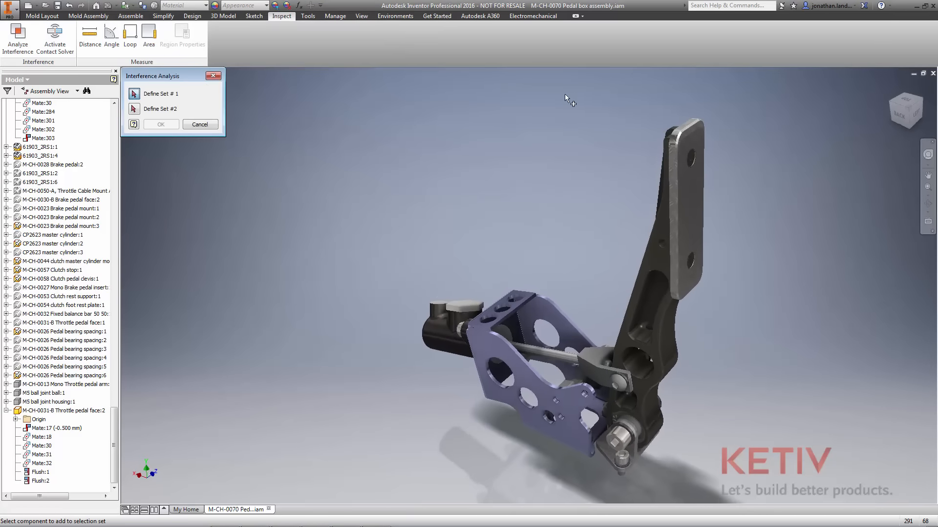
pyautogui.click(63, 410)
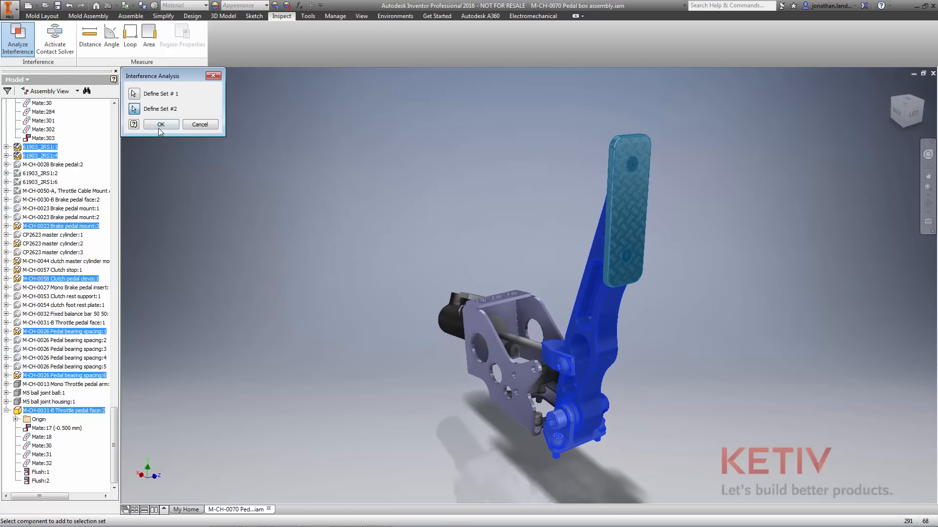
pyautogui.click(159, 125)
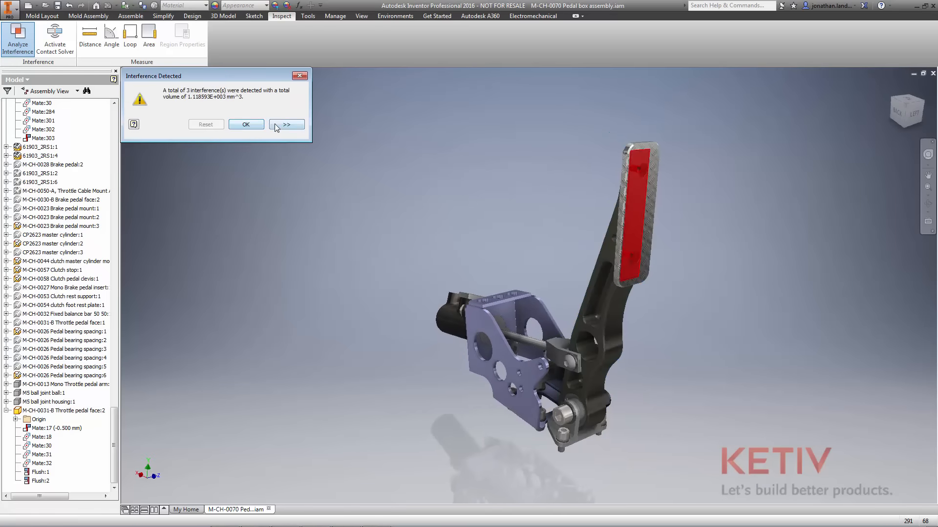
pyautogui.click(287, 125)
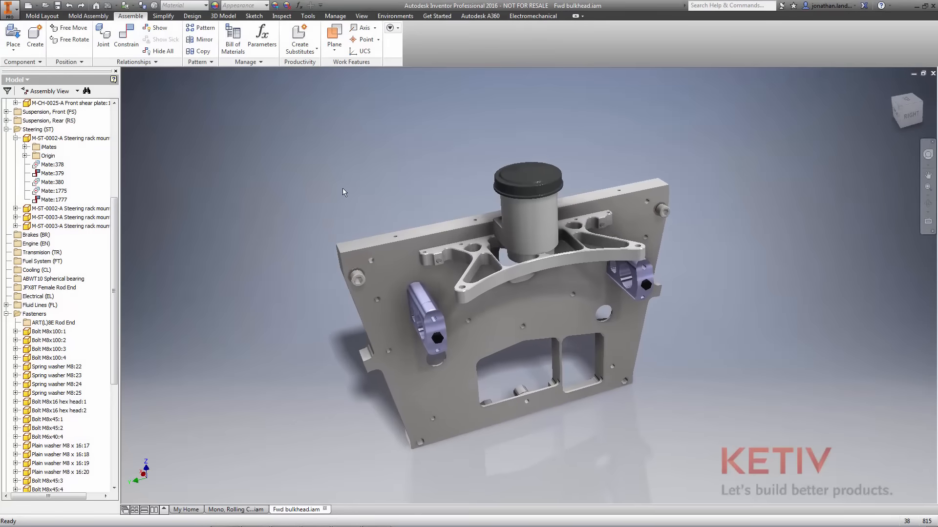
# - Pattern the reservoir into 3 copies at 110 spacing with a midplane column direction
pyautogui.click(203, 28)
pyautogui.write('3')
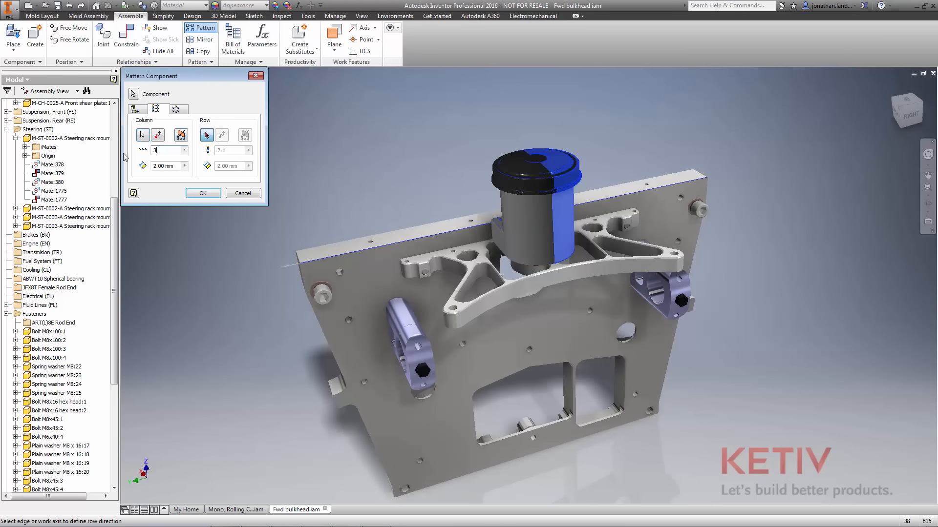
pyautogui.write('110')
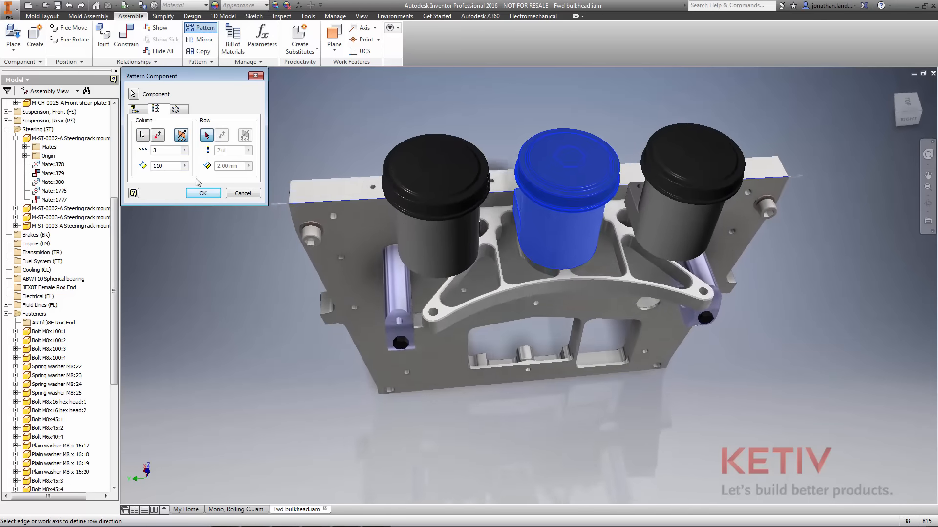
pyautogui.click(202, 194)
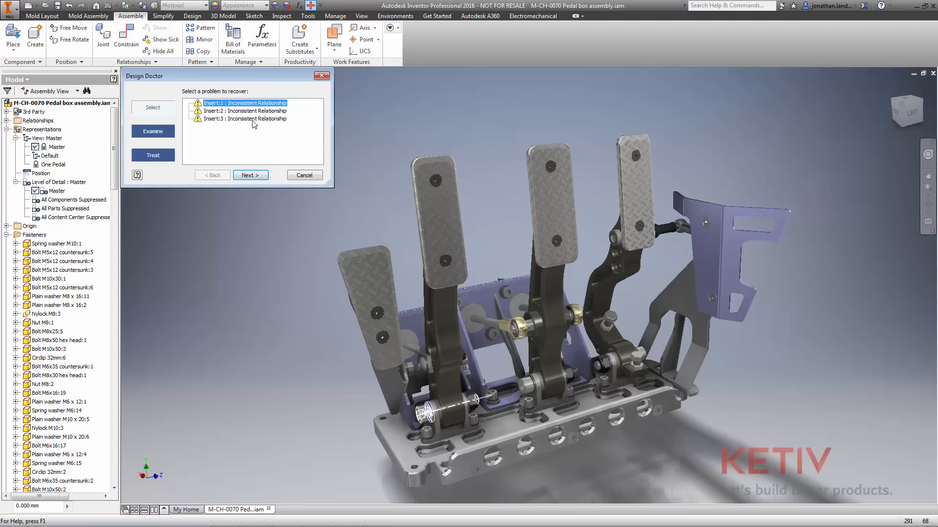
# - Suppress all three inconsistent Insert relationships through Design Doctor
pyautogui.click(245, 111)
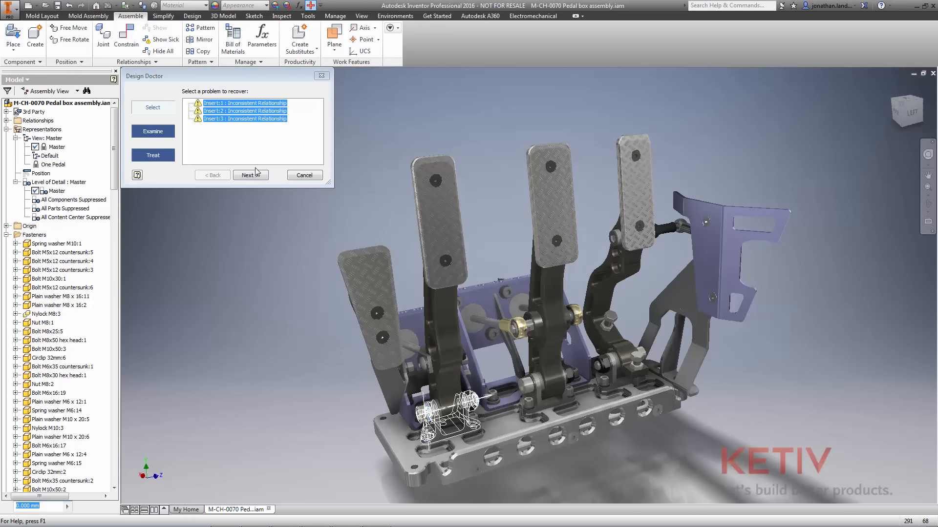
pyautogui.click(250, 175)
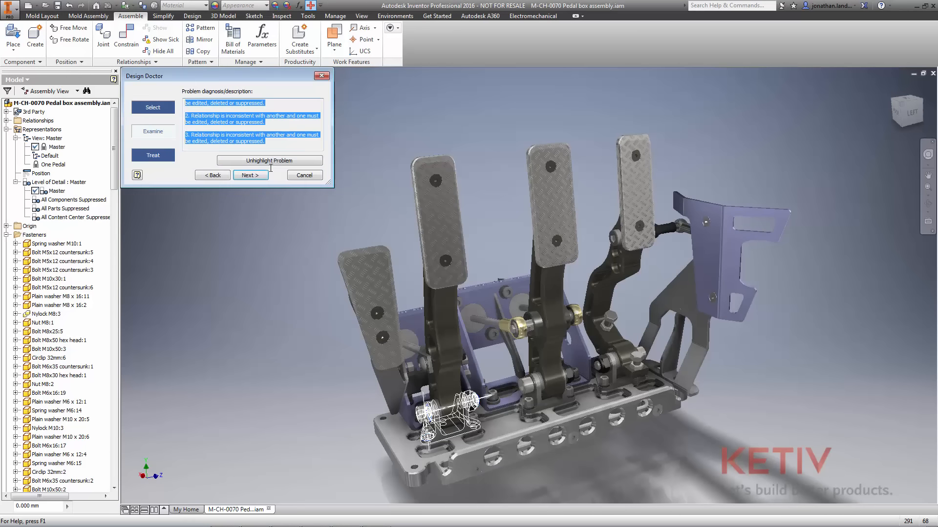
pyautogui.click(249, 175)
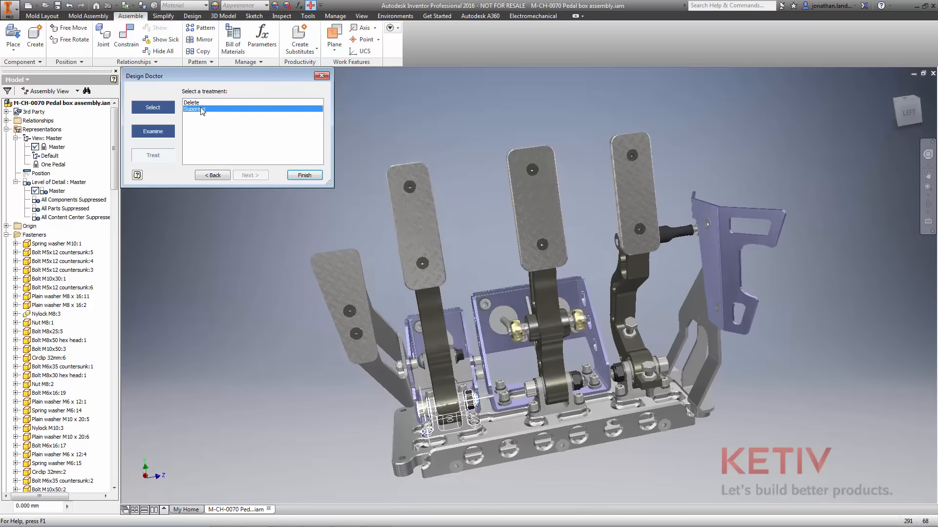
pyautogui.click(304, 176)
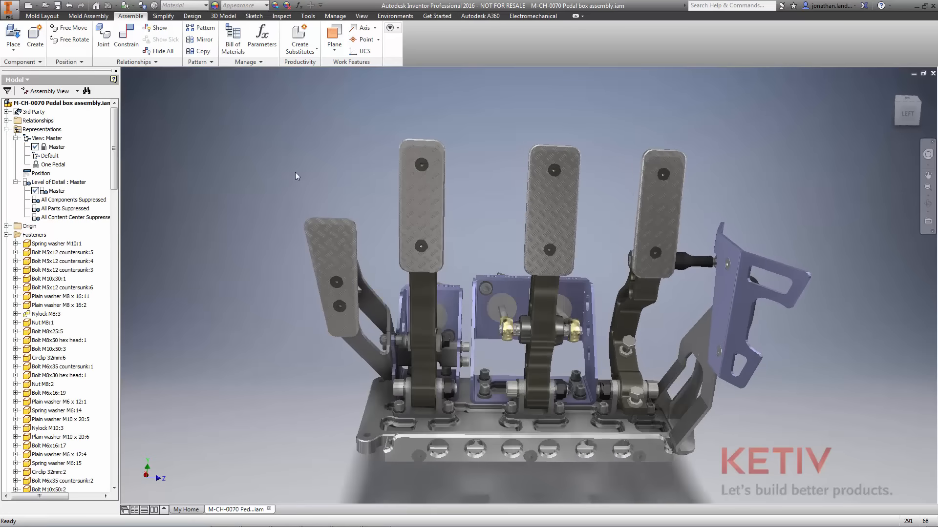